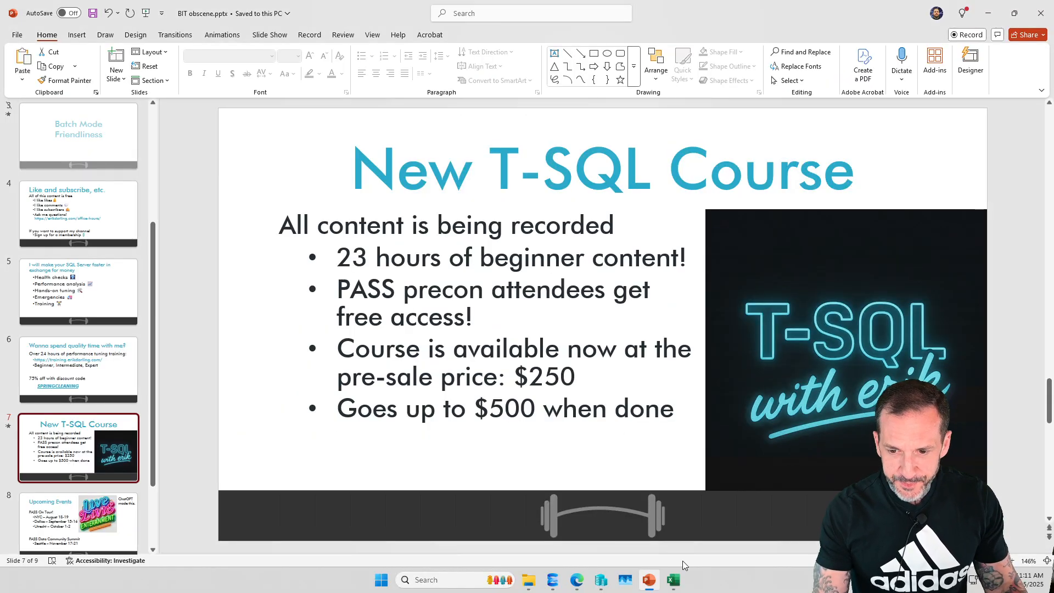
Switch from the PowerPoint slide to the SSMS query showing the MERGE into dbo.Badges_Merge.
left_click(551, 580)
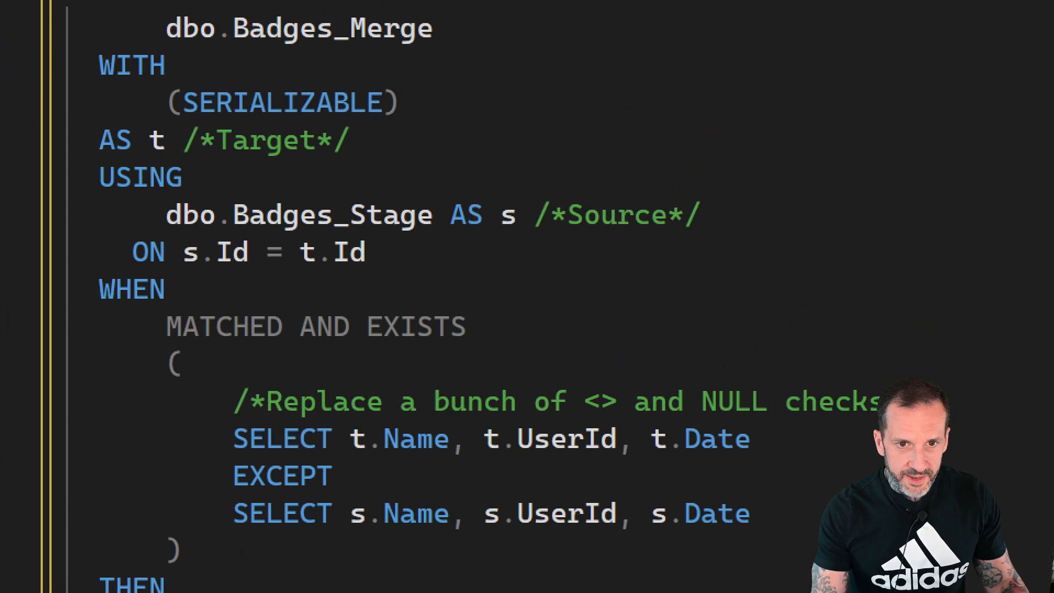
scroll("up", 3)
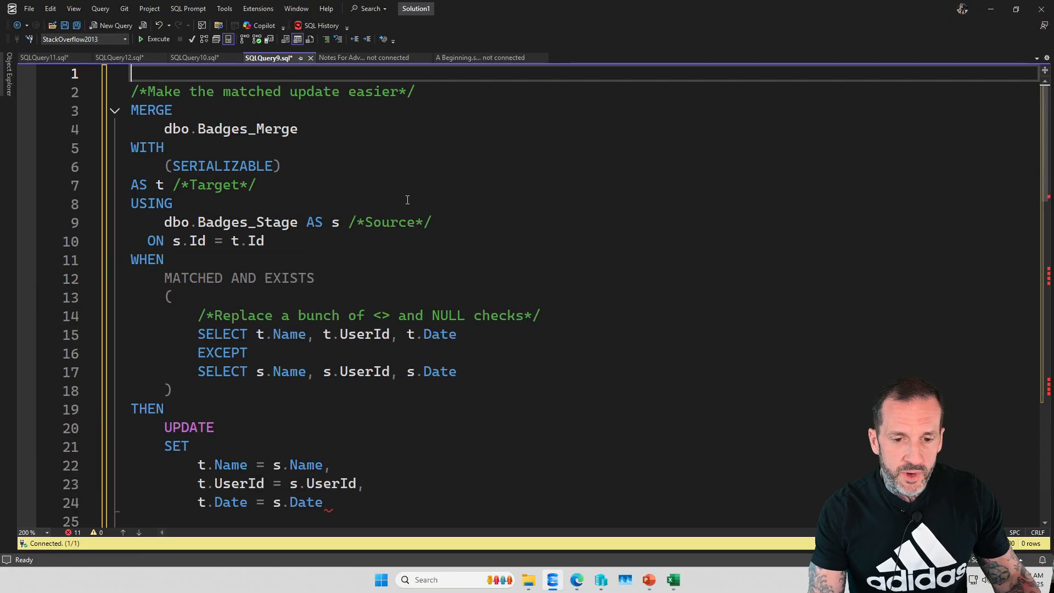
mouse_move(480, 410)
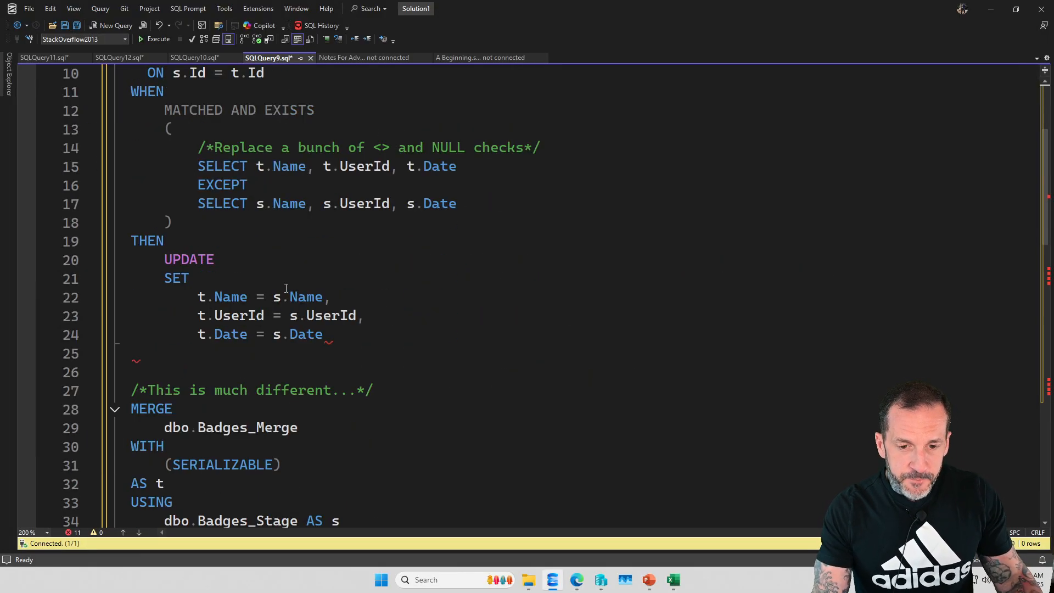
scroll("down", 3)
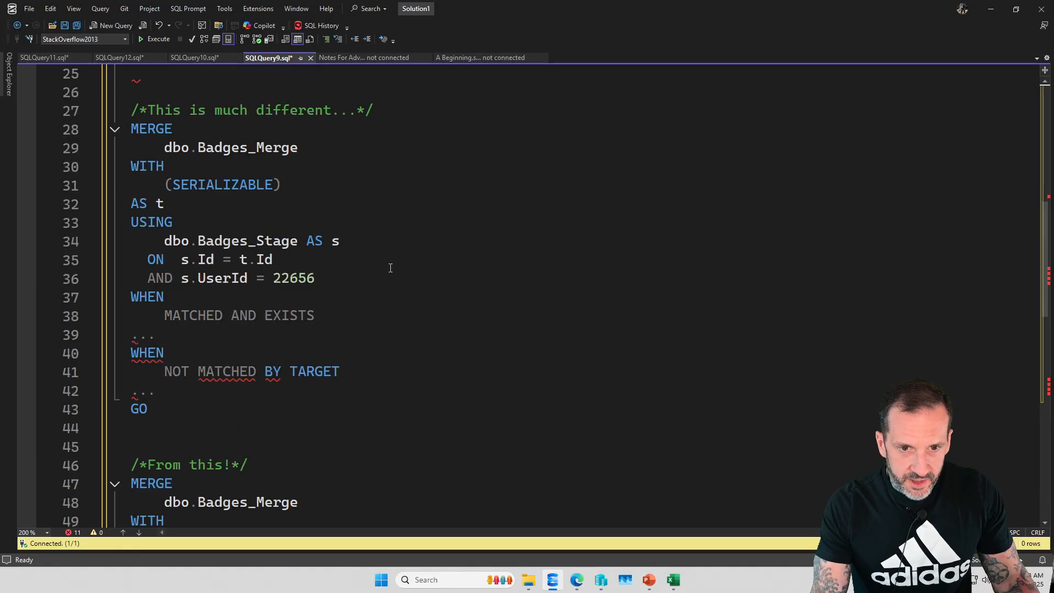
mouse_move(431, 426)
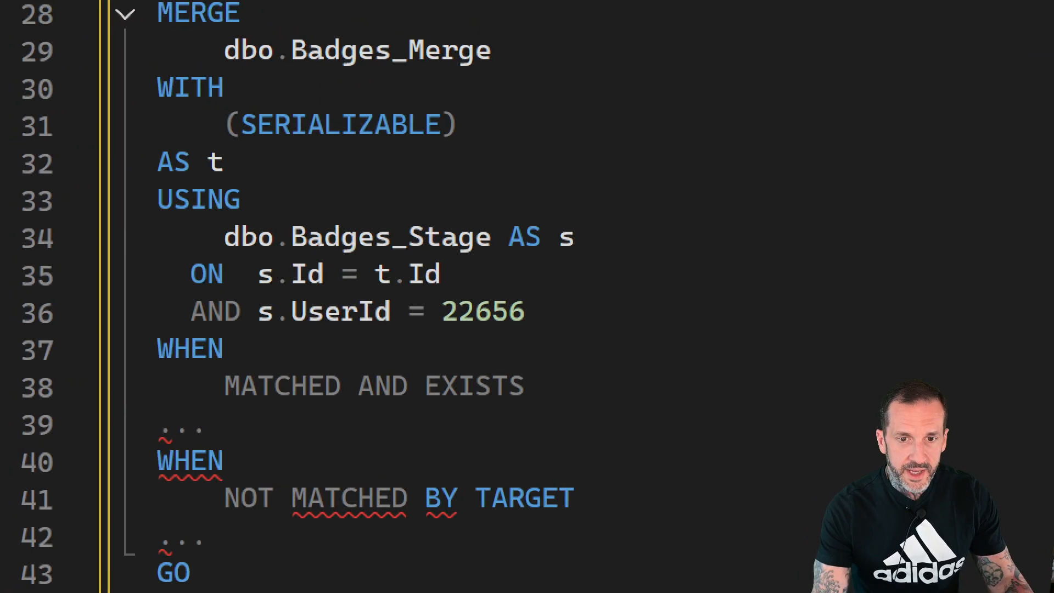
scroll("down", 3)
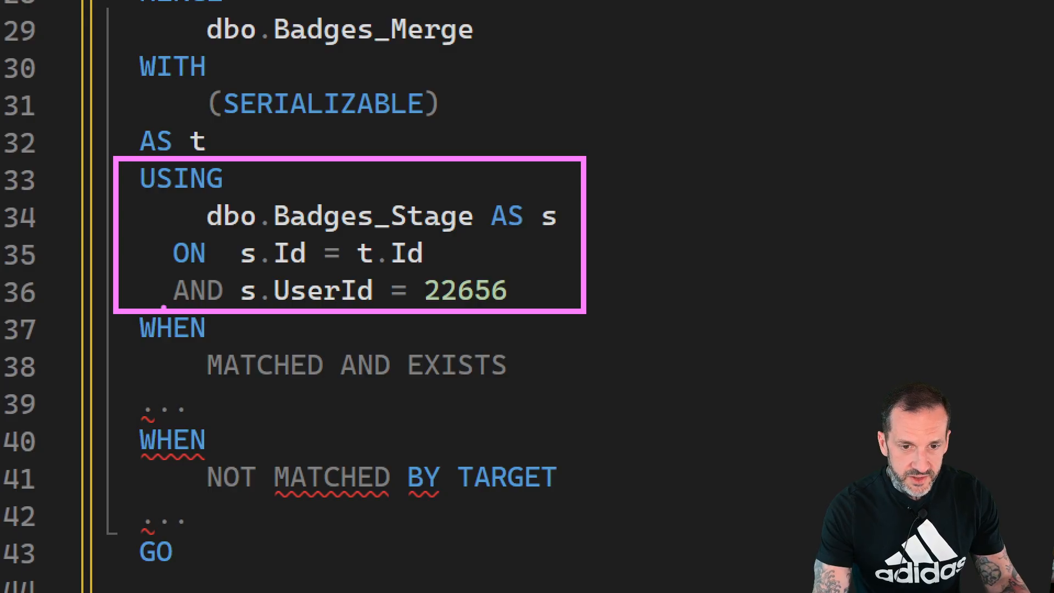
left_click(343, 290)
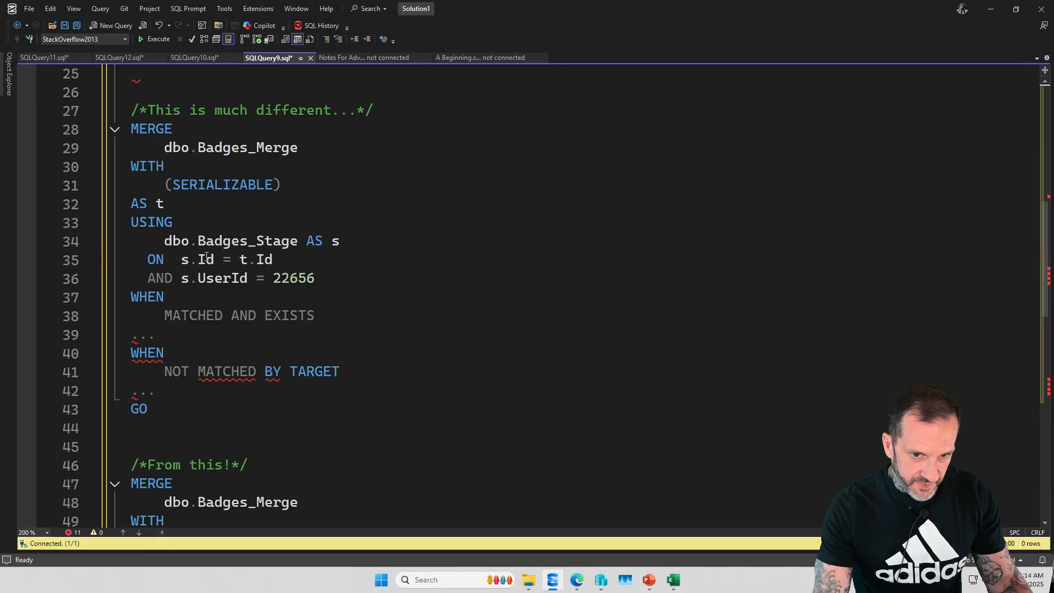
mouse_move(231, 277)
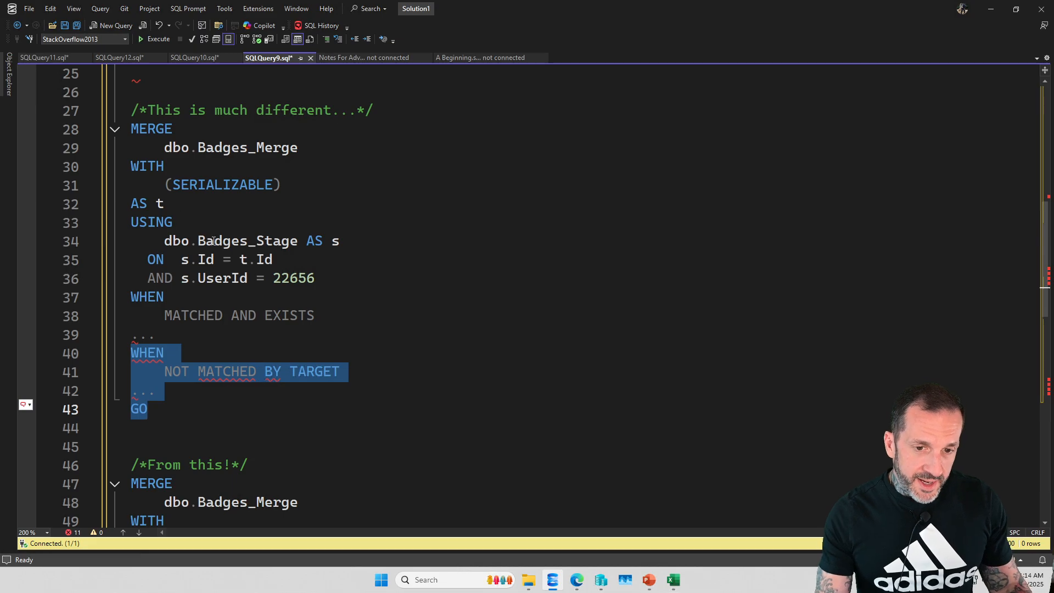
scroll("down", 3)
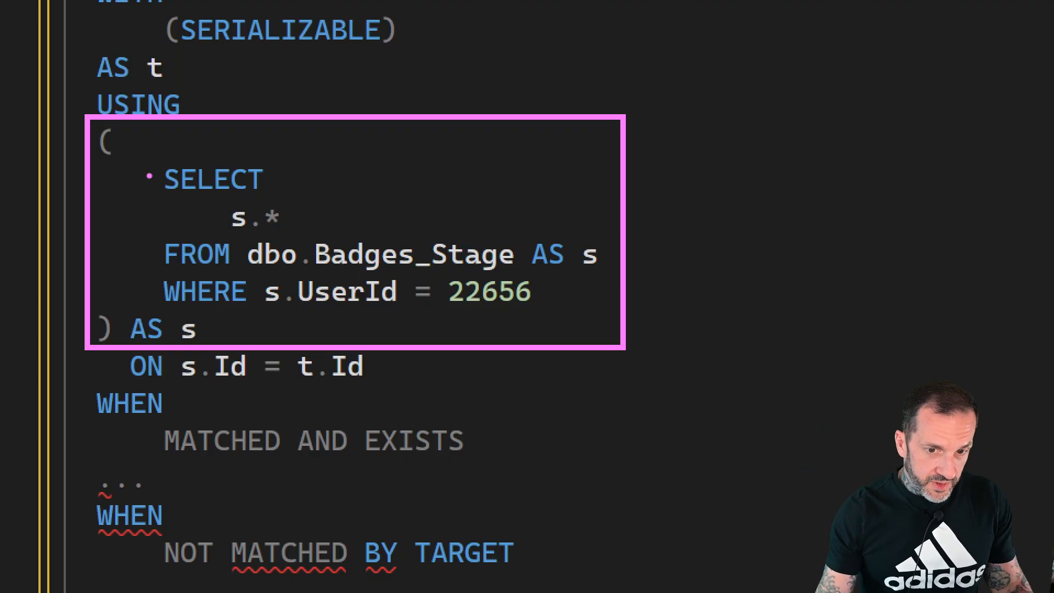
scroll("down", 3)
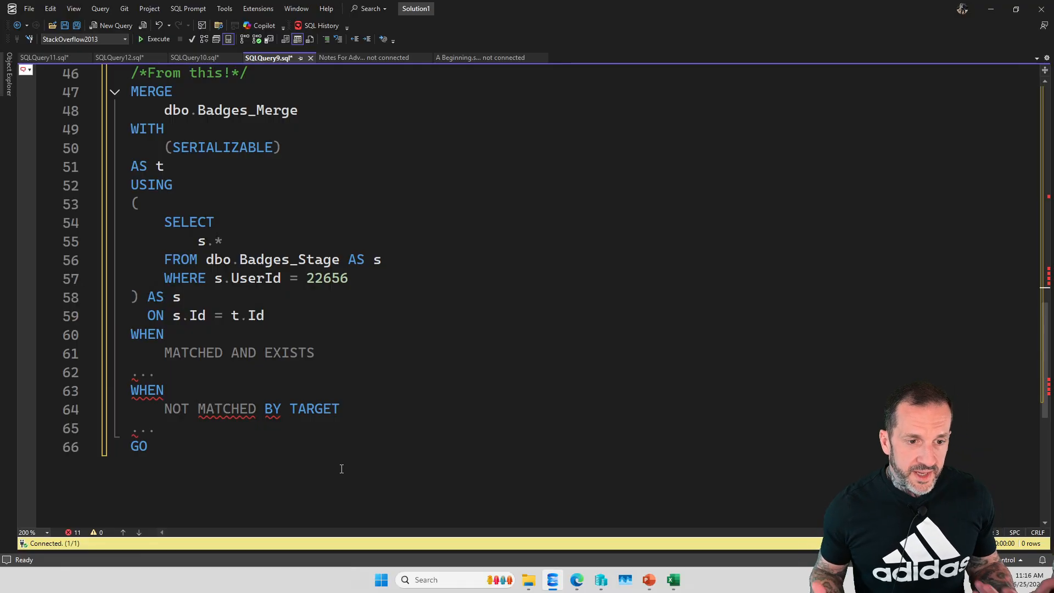
scroll("up", 3)
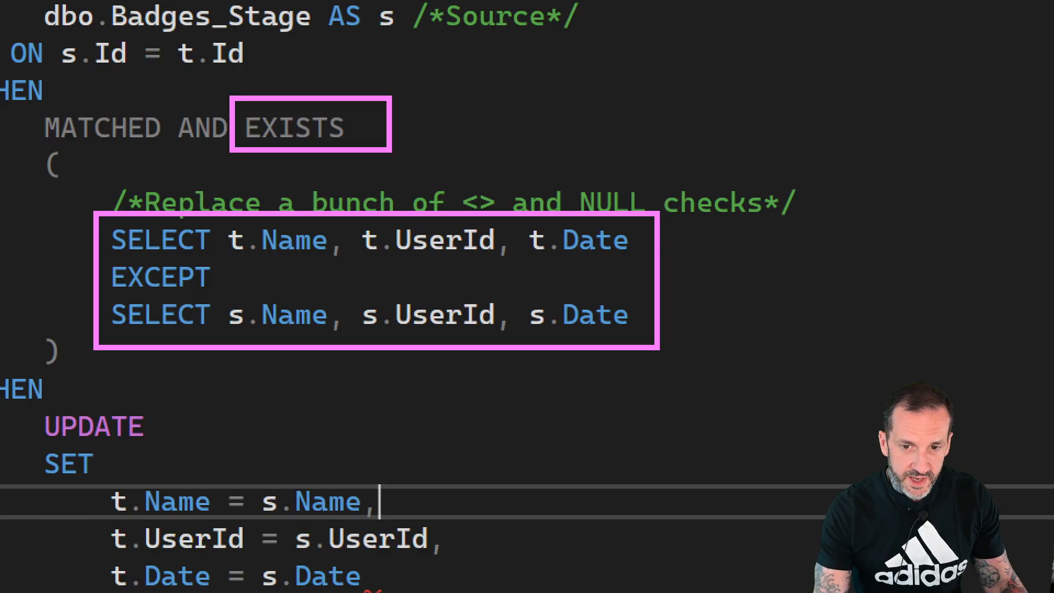
mouse_move(579, 330)
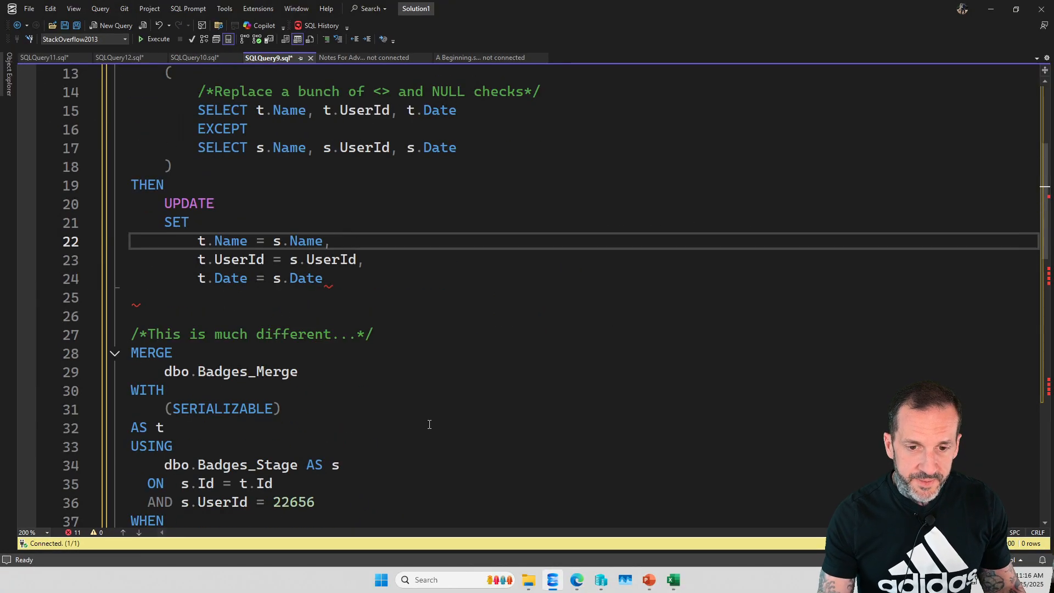
scroll("down", 3)
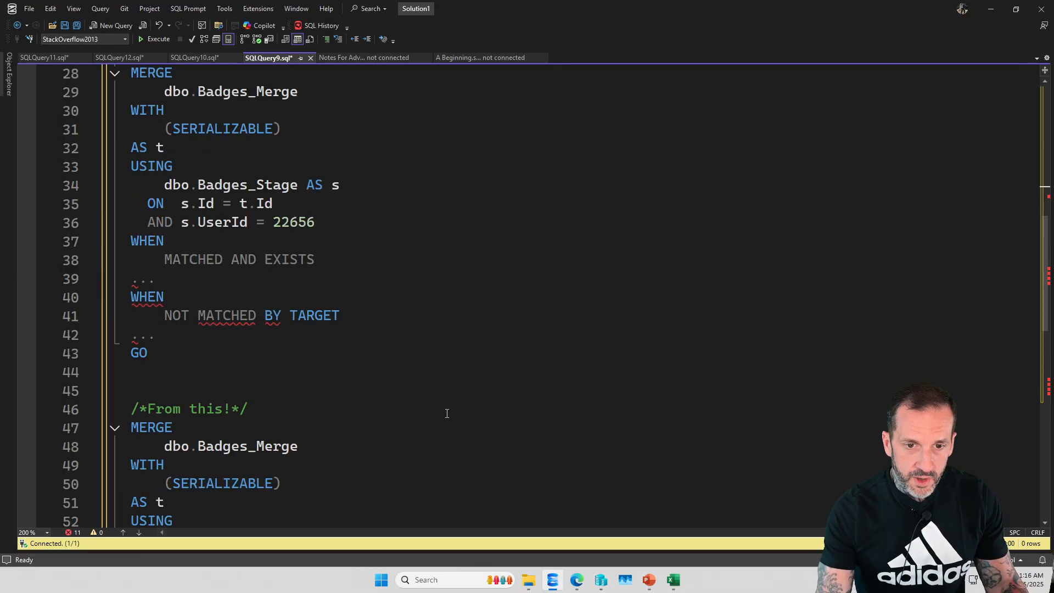